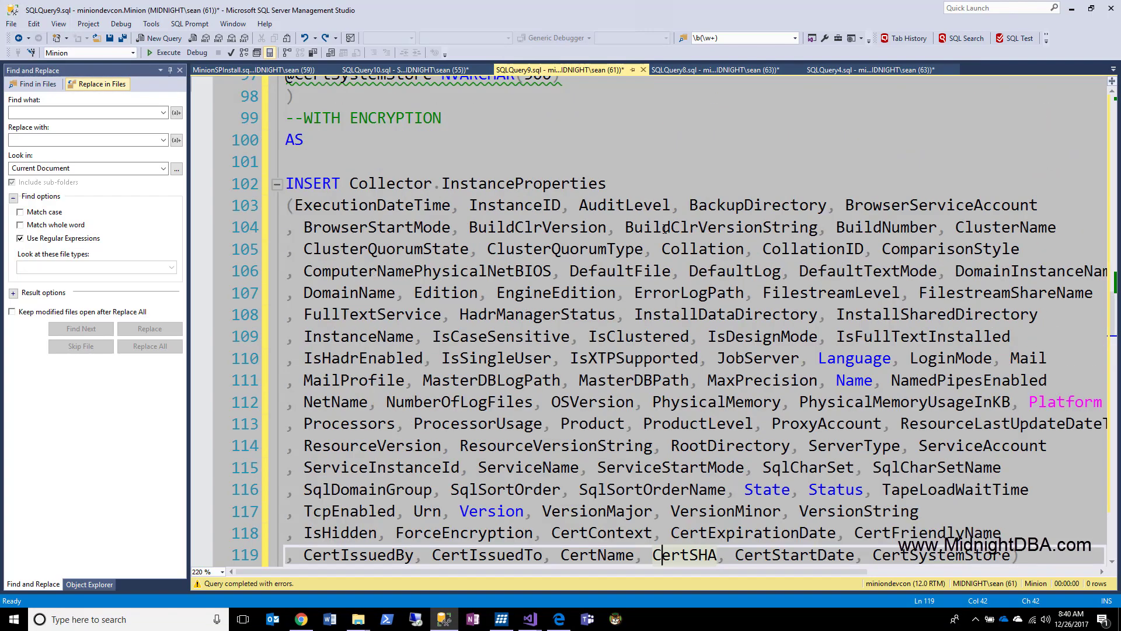
pyautogui.moveTo(491, 379)
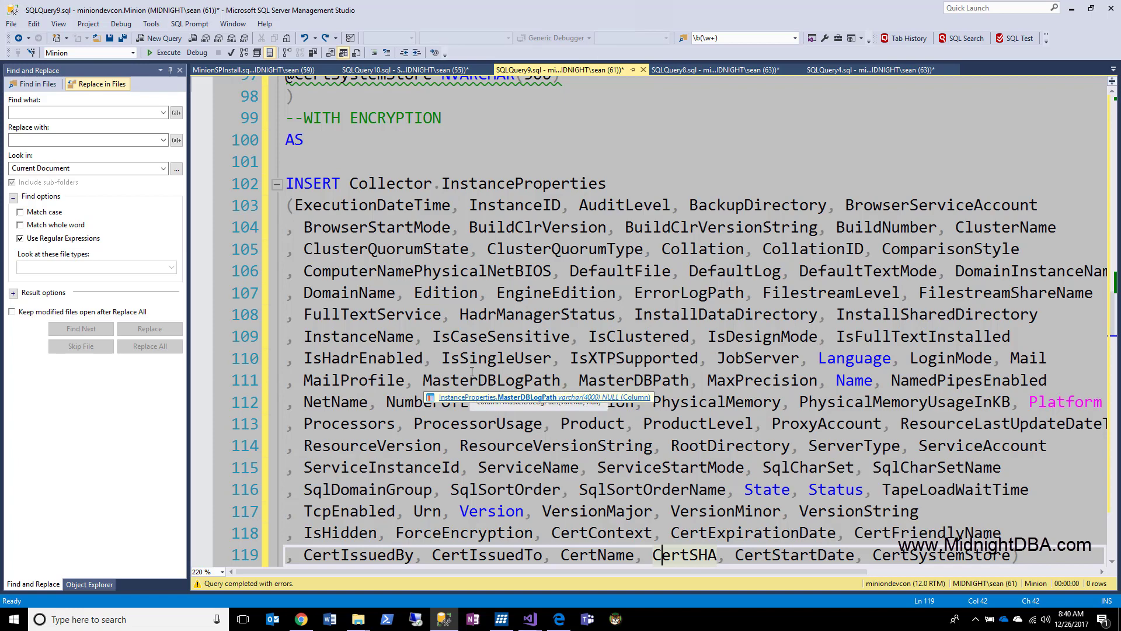
pyautogui.scroll(-3)
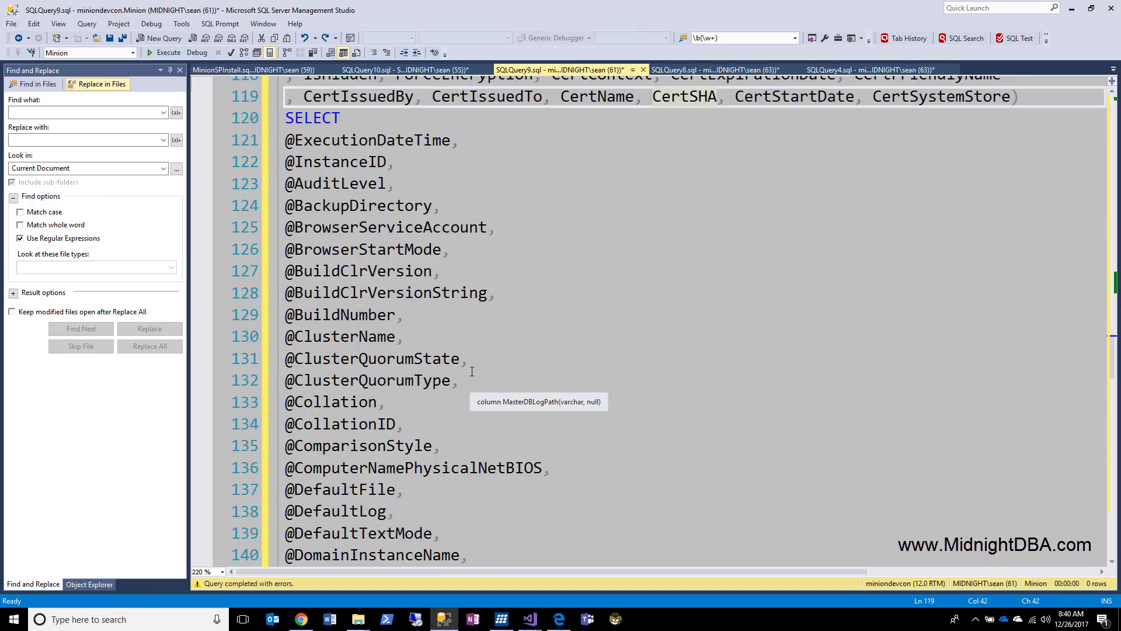
pyautogui.click(336, 400)
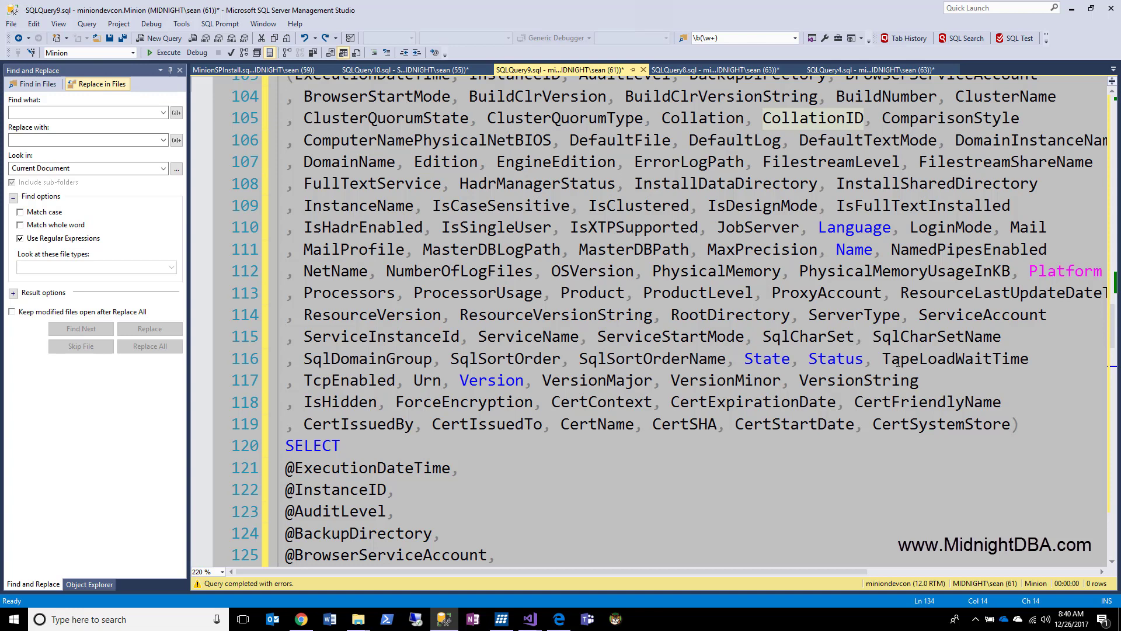
pyautogui.click(798, 379)
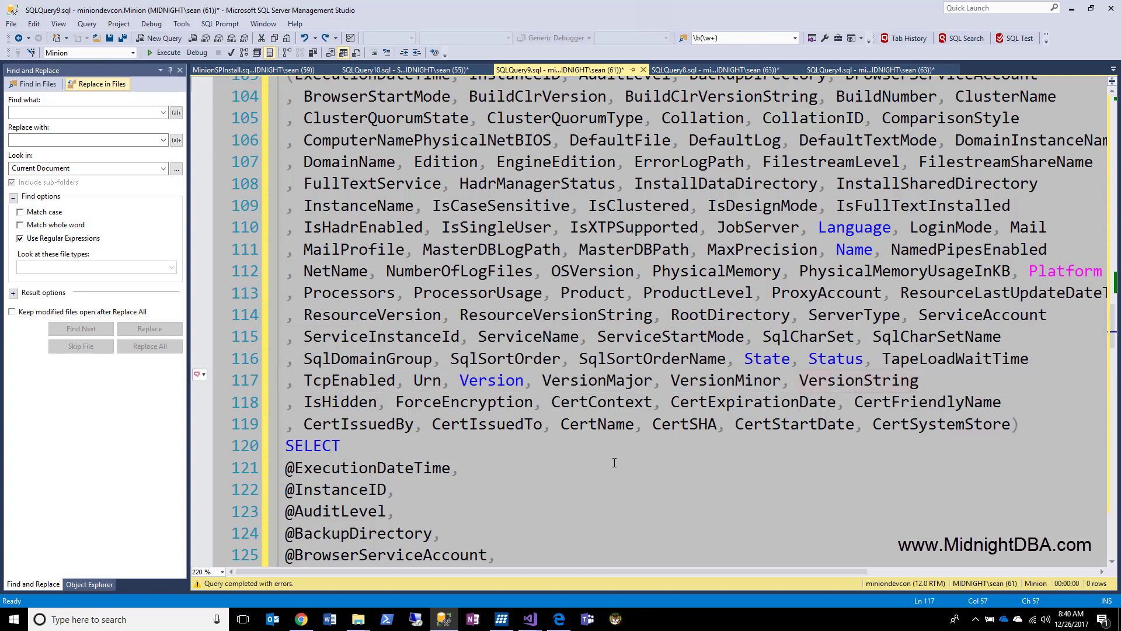
pyautogui.scroll(-3)
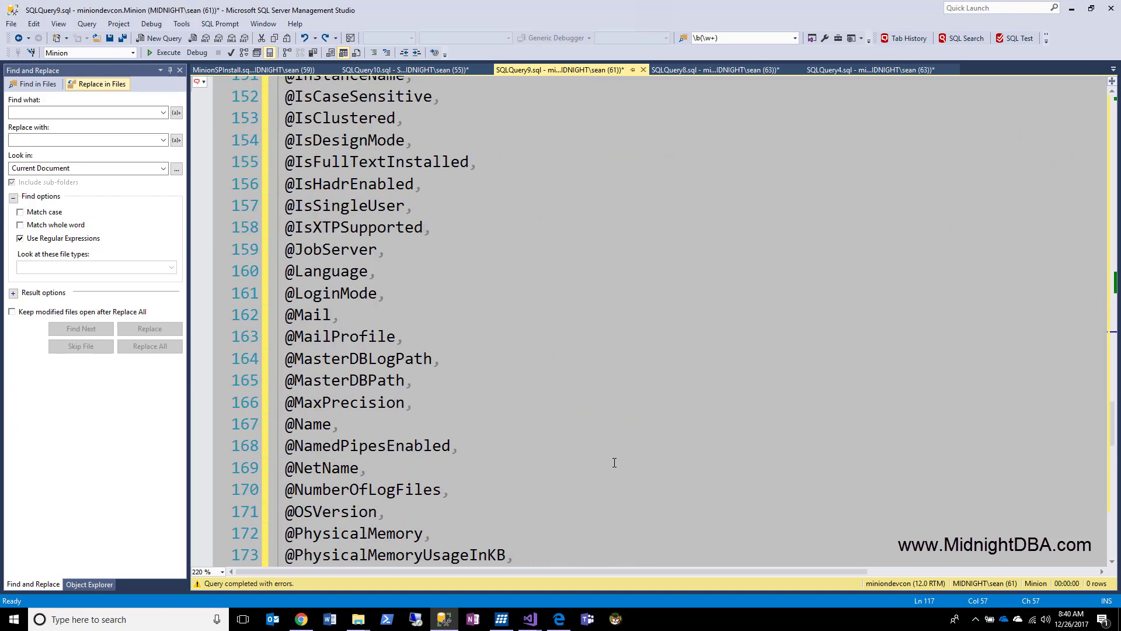
pyautogui.scroll(-3)
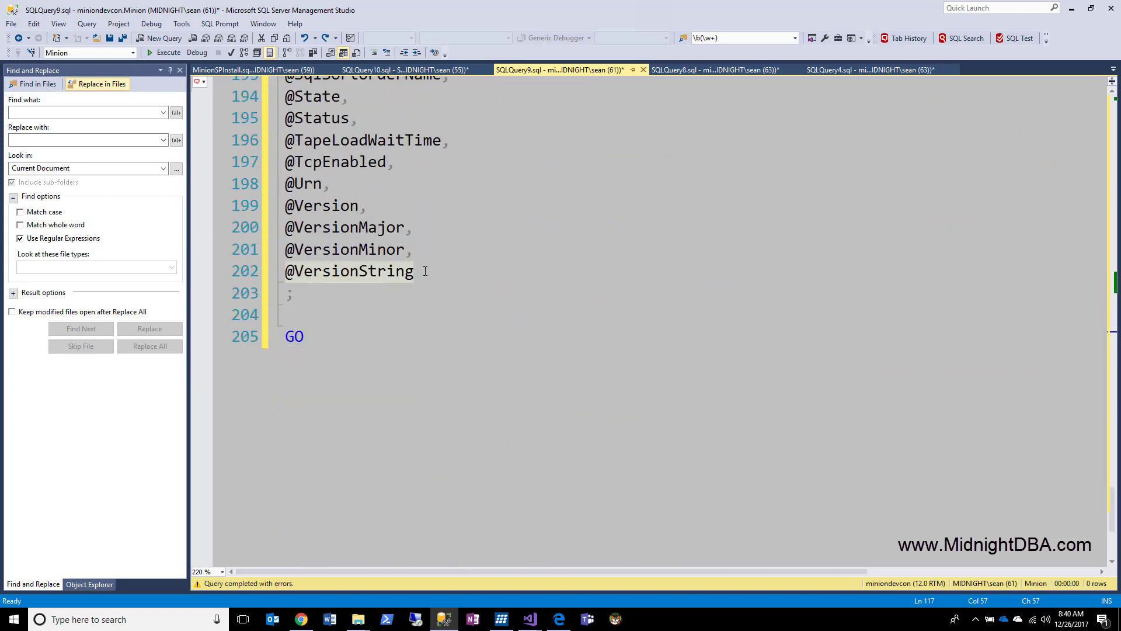
pyautogui.scroll(3)
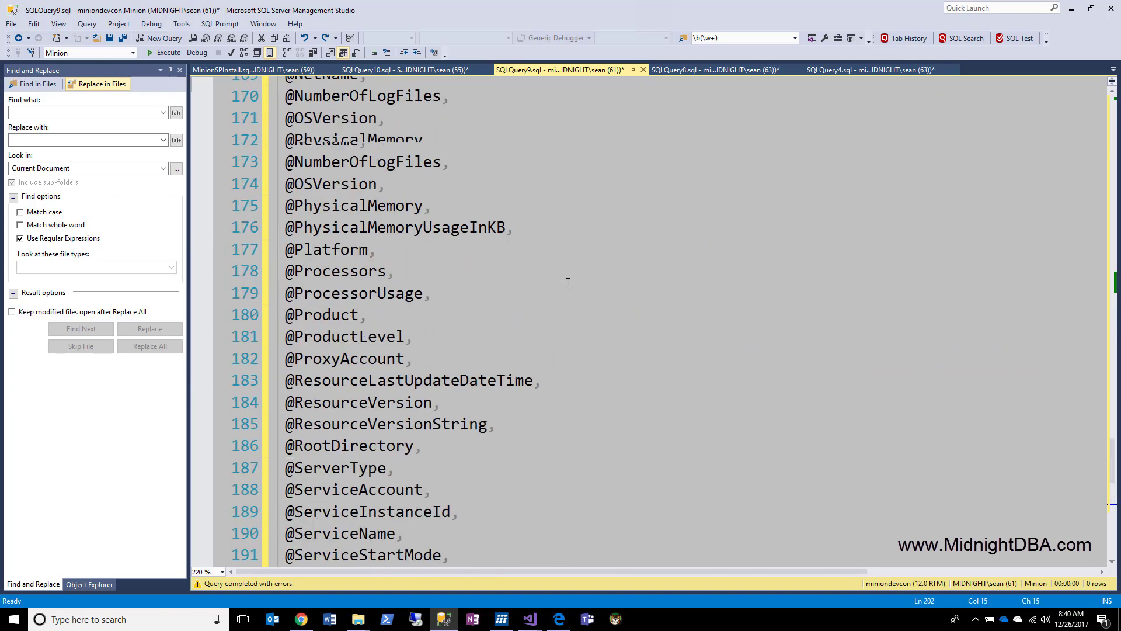
pyautogui.scroll(3)
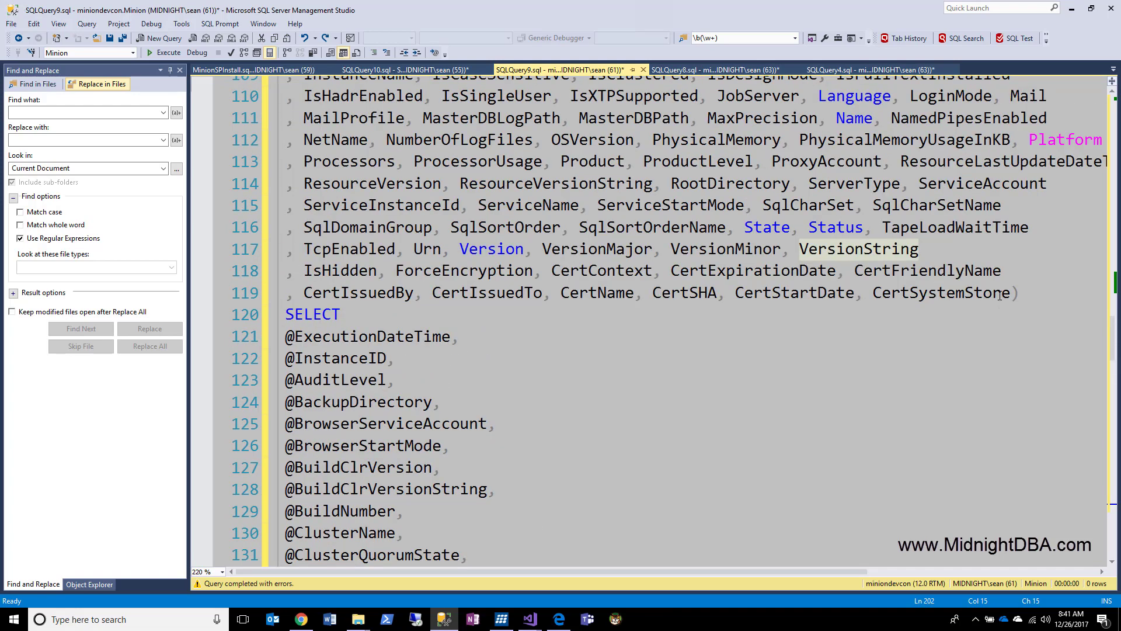
pyautogui.moveTo(1008, 292)
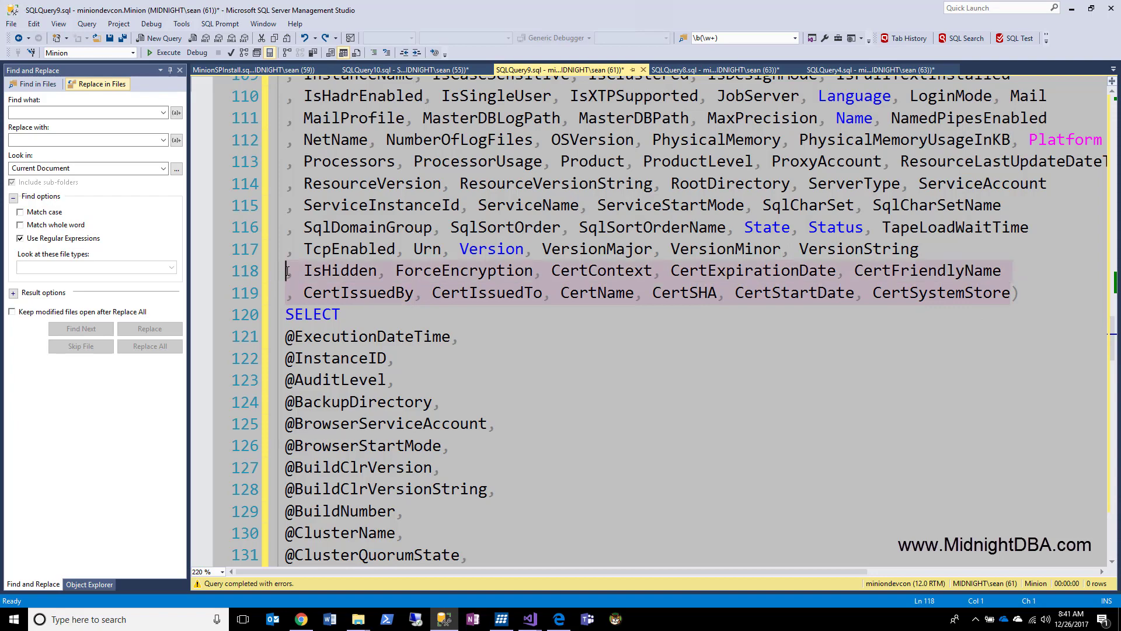
pyautogui.moveTo(504, 394)
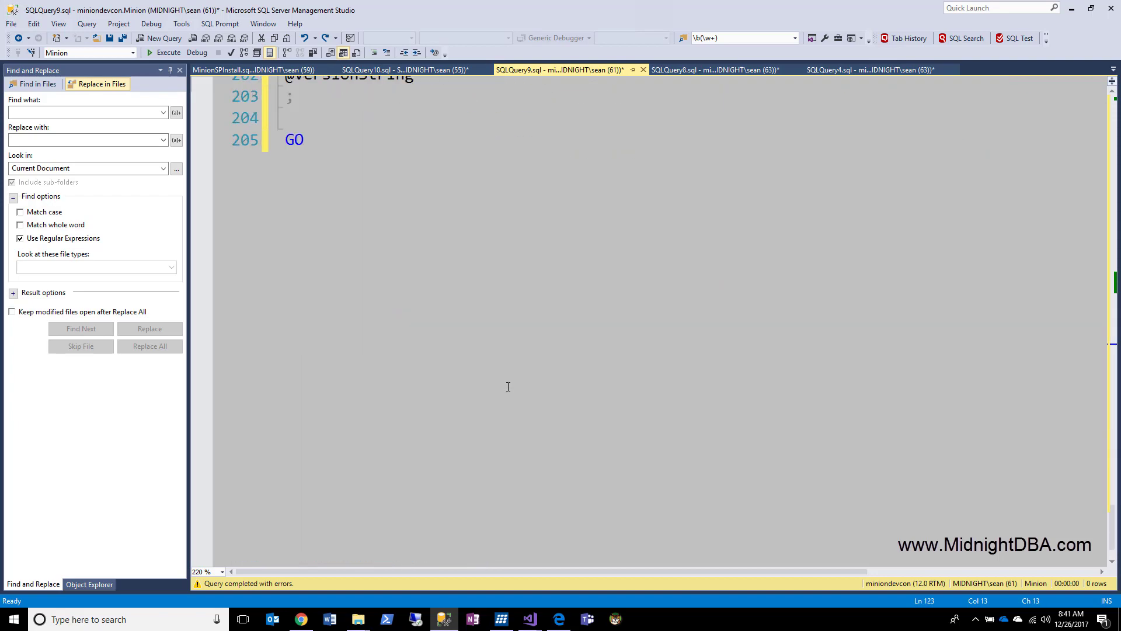
pyautogui.scroll(3)
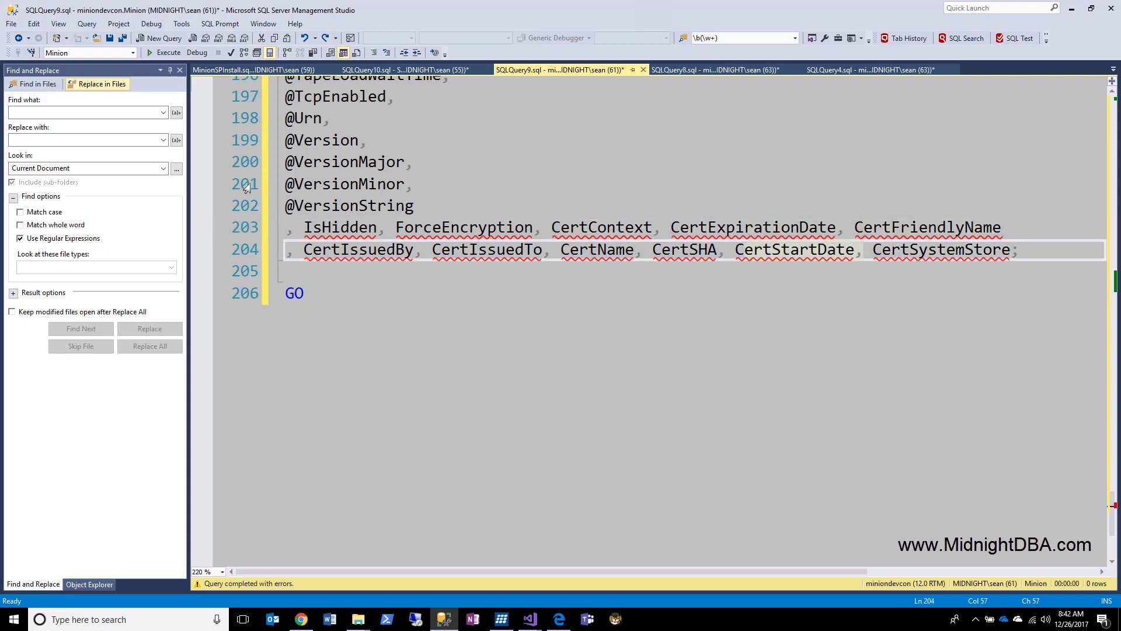
# - Enter \w+ as the search pattern and restrict the search to the two pasted lines
pyautogui.click(85, 112)
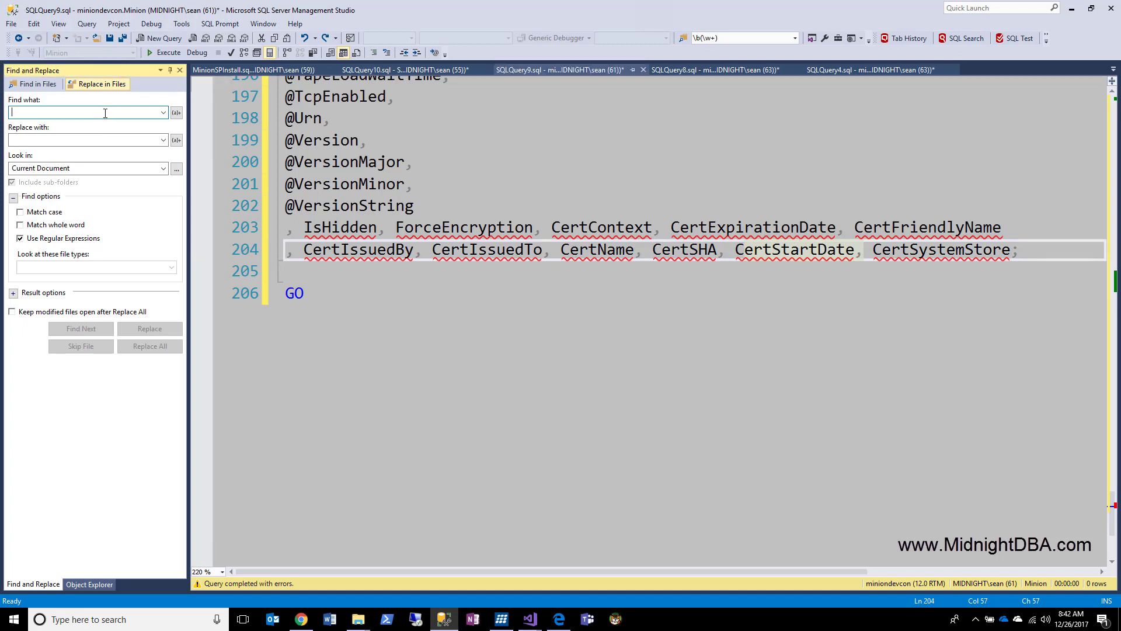
pyautogui.write('\\w')
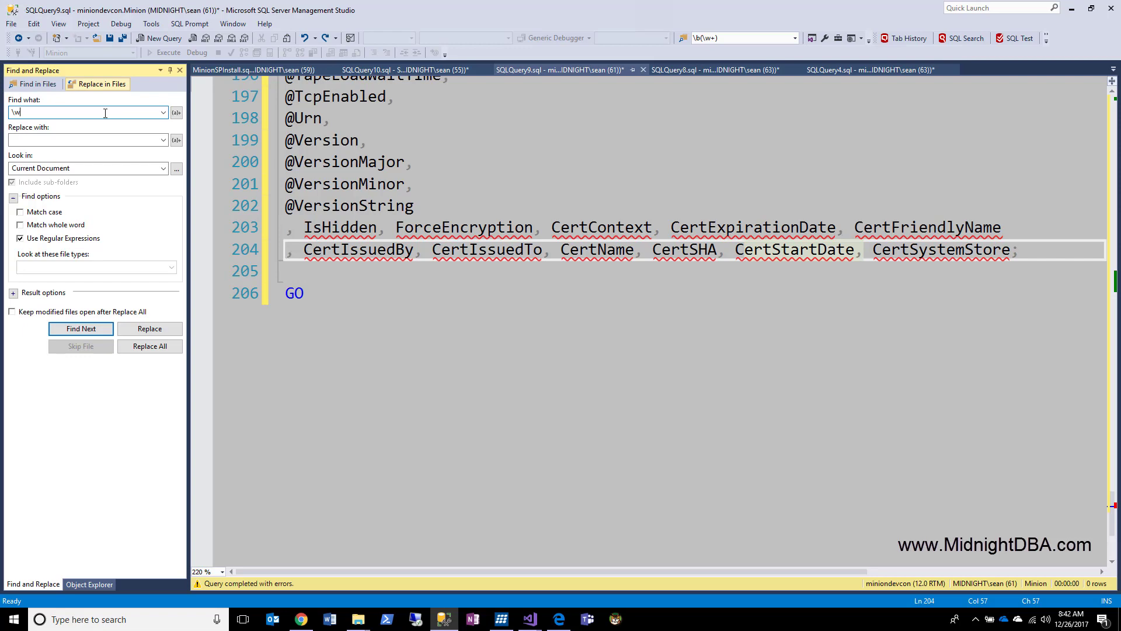
pyautogui.write('+')
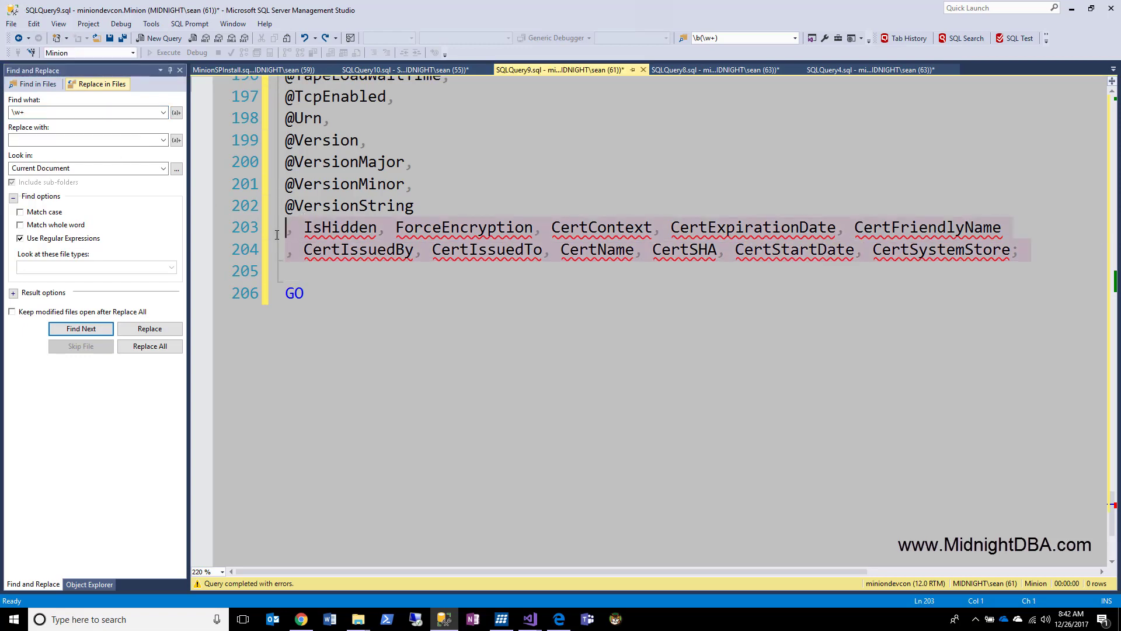
pyautogui.click(163, 168)
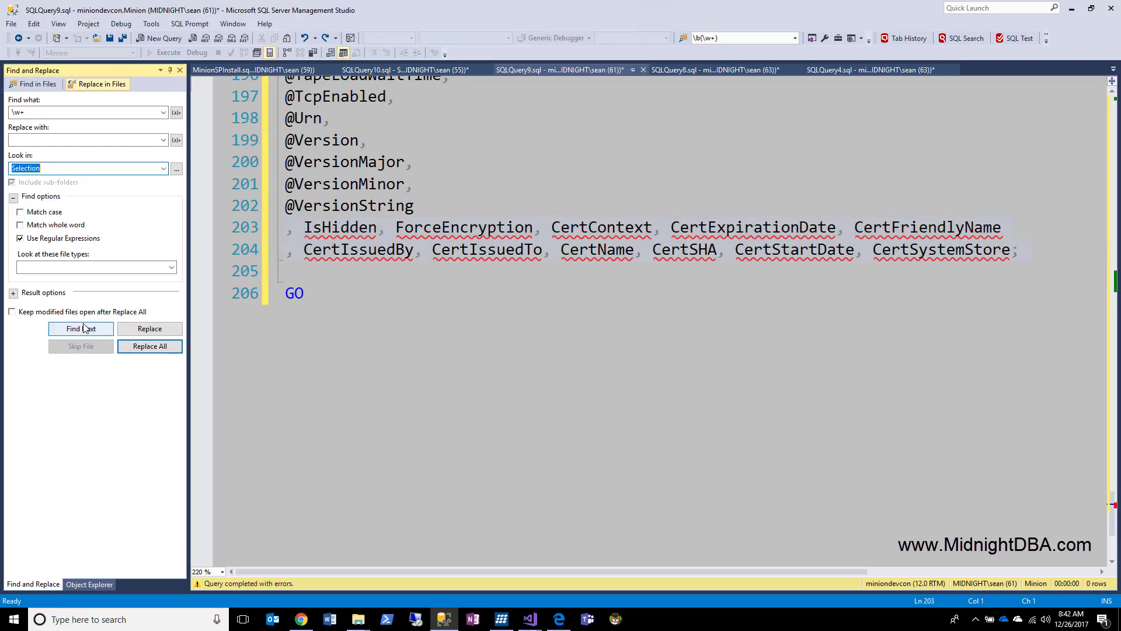
# - Check the word matches, then refine the pattern to \b(\w+) and move to the replacement field
pyautogui.click(80, 328)
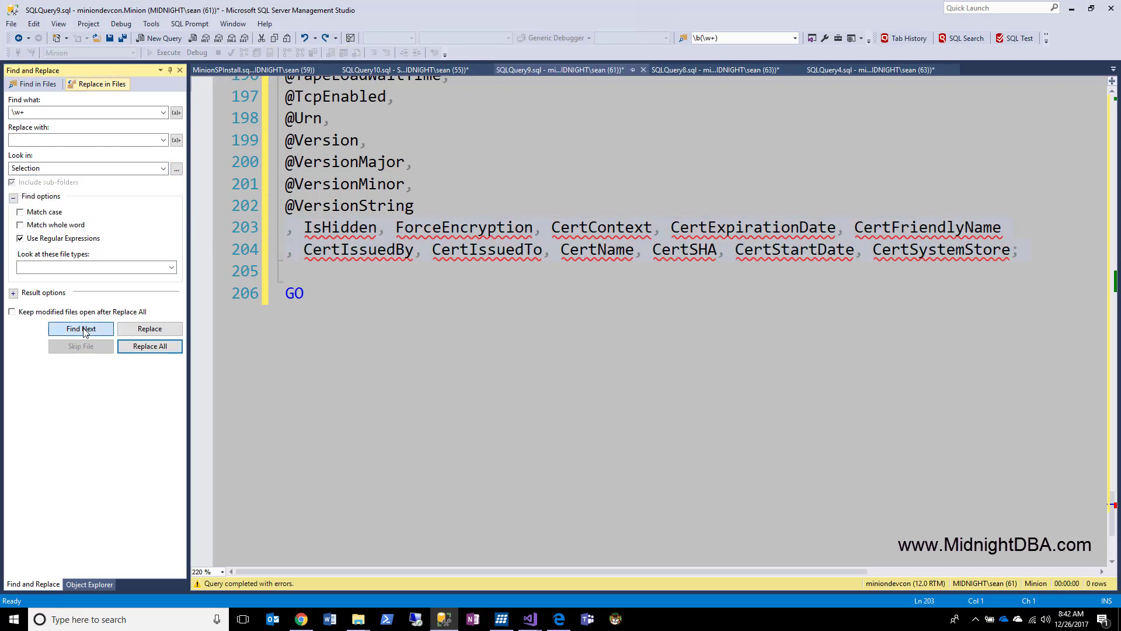
pyautogui.click(81, 328)
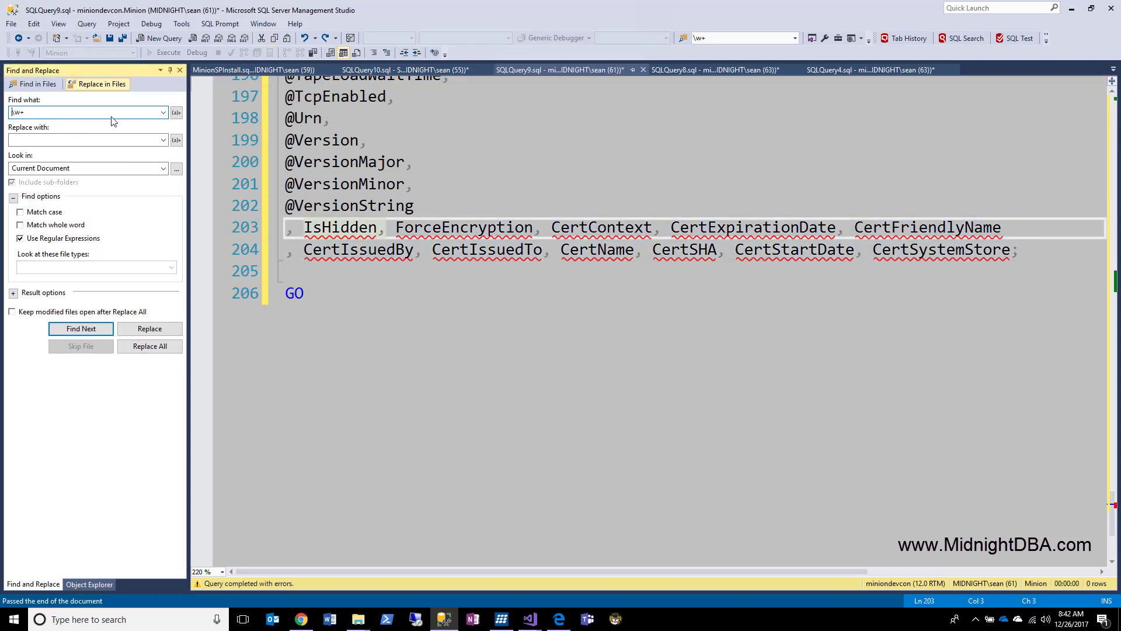
pyautogui.write('\\b(')
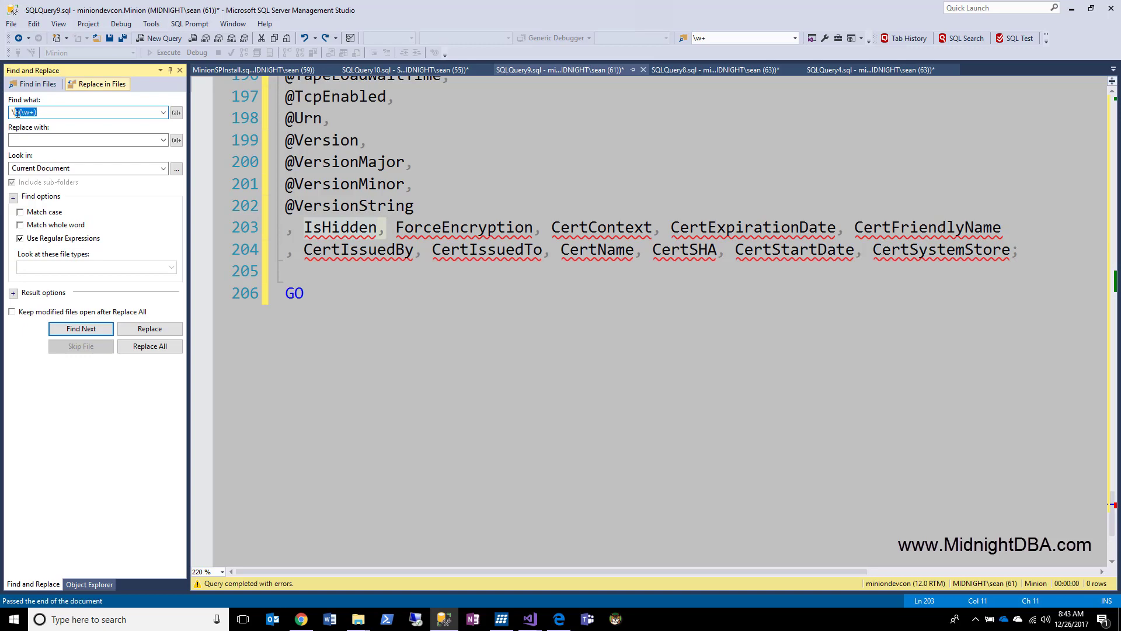
pyautogui.click(85, 139)
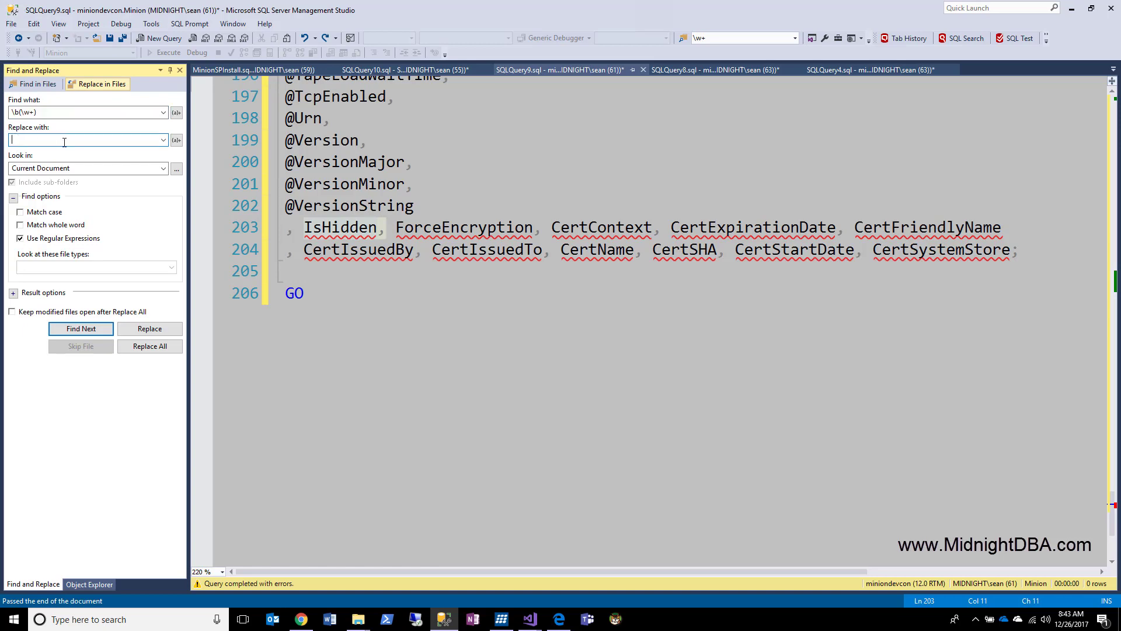
# - Enter @$1 as the replacement so each matched word is prefixed with @
pyautogui.write('@')
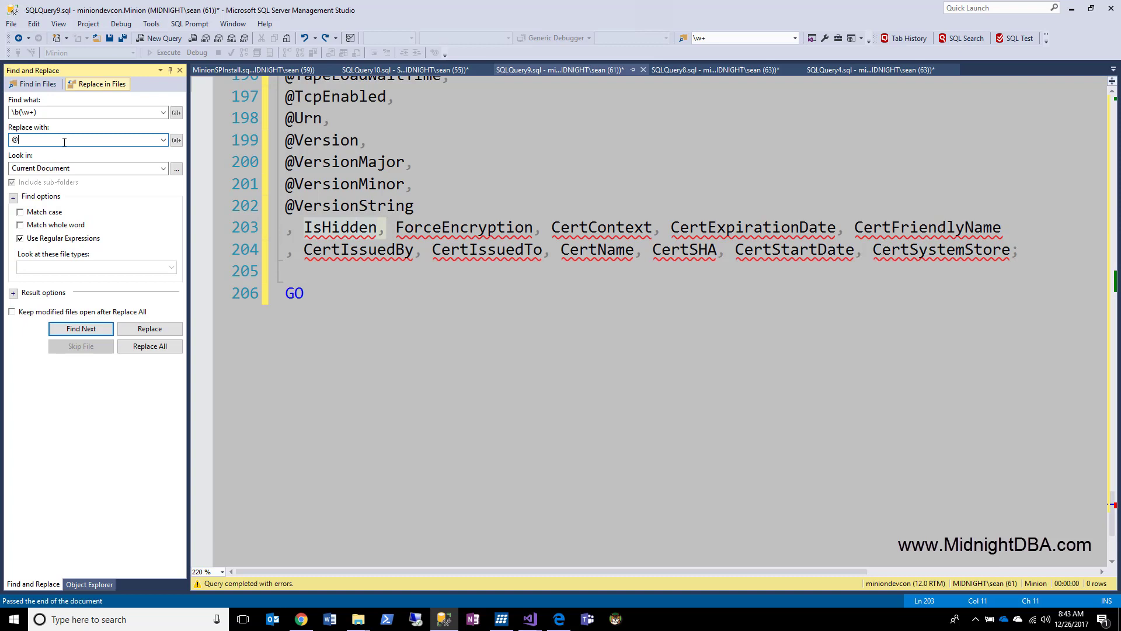
pyautogui.write('$1')
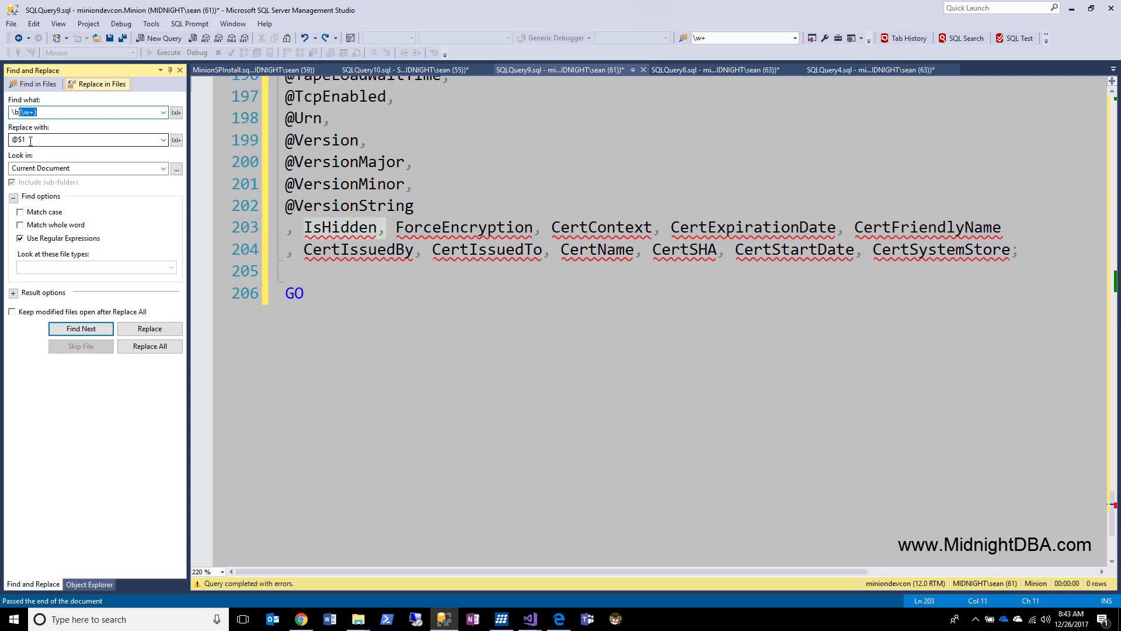
pyautogui.click(85, 139)
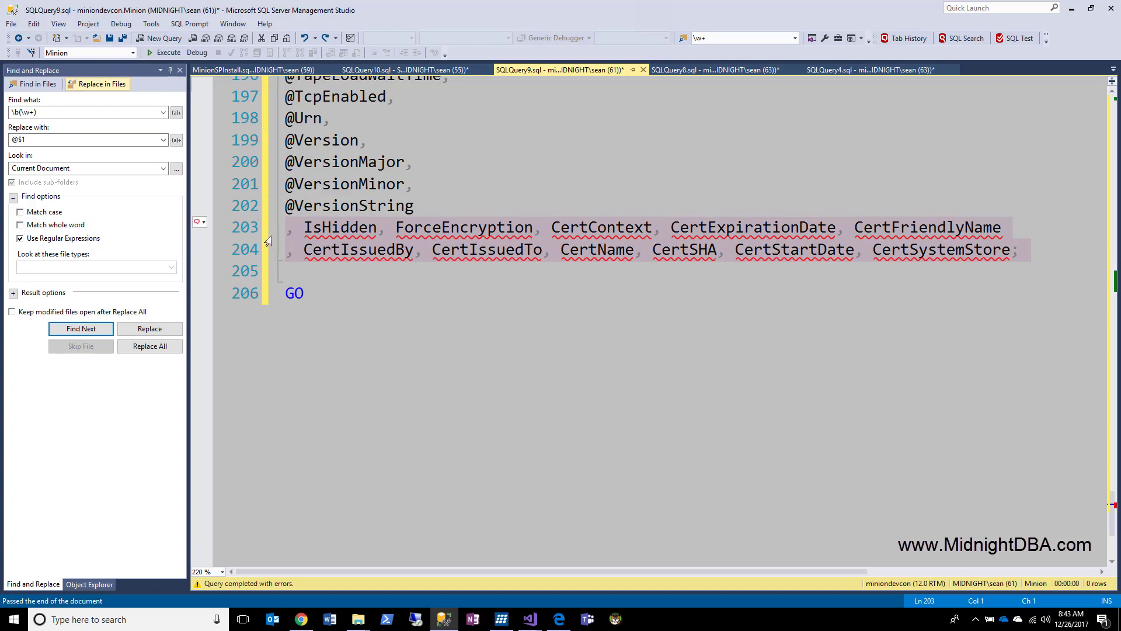
# - Replace all in the selection, prefixing every pasted column name with @, then deselect
pyautogui.click(164, 168)
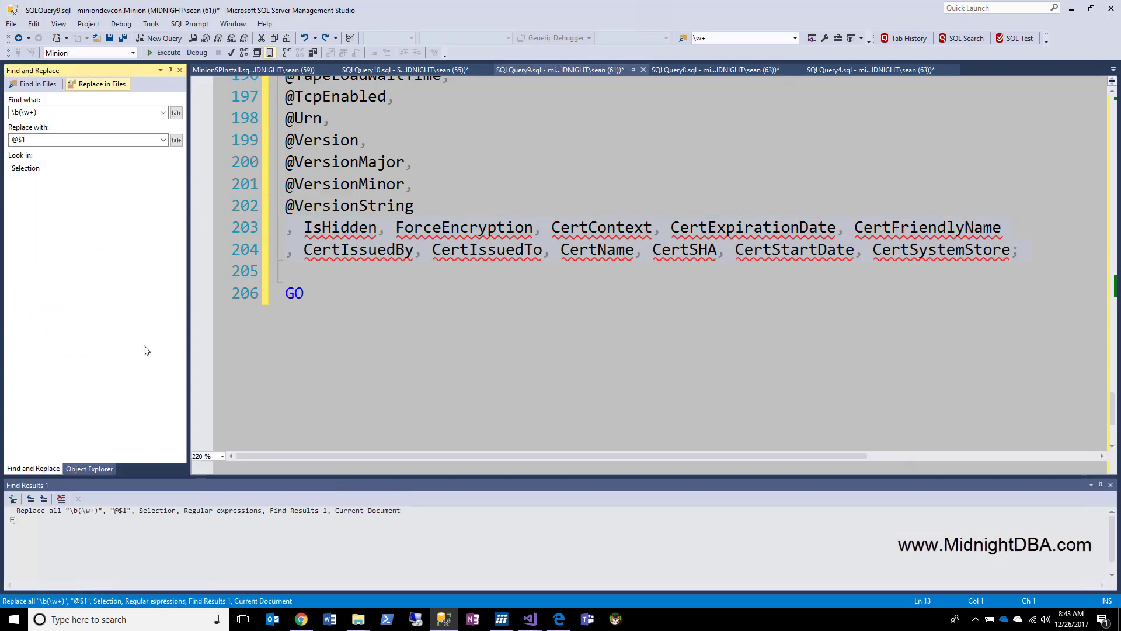
pyautogui.click(149, 346)
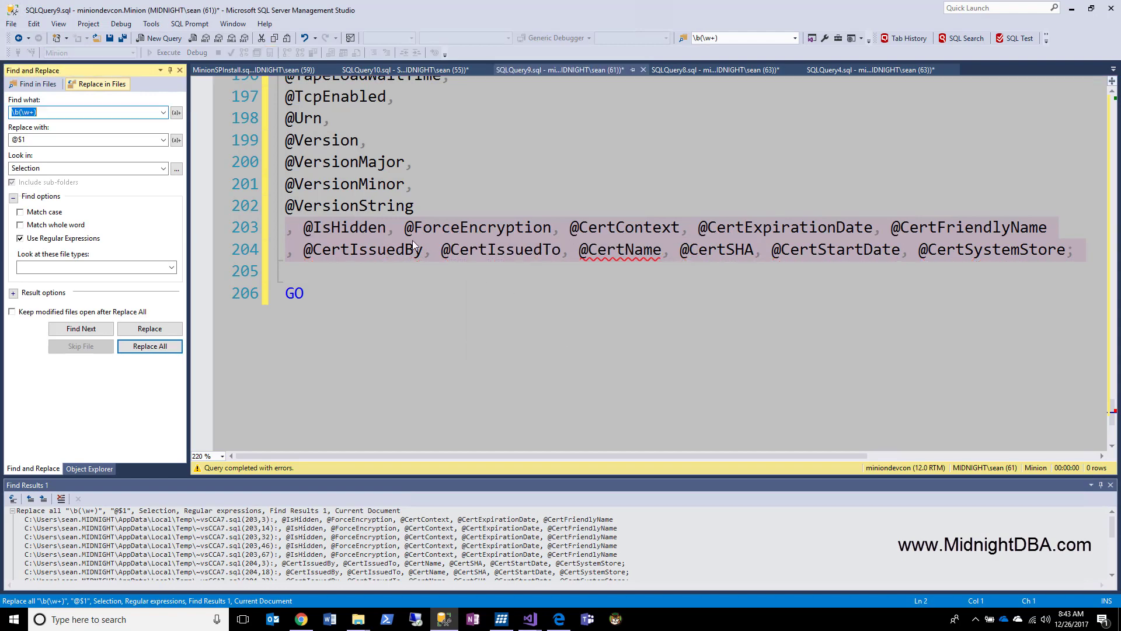
pyautogui.moveTo(717, 234)
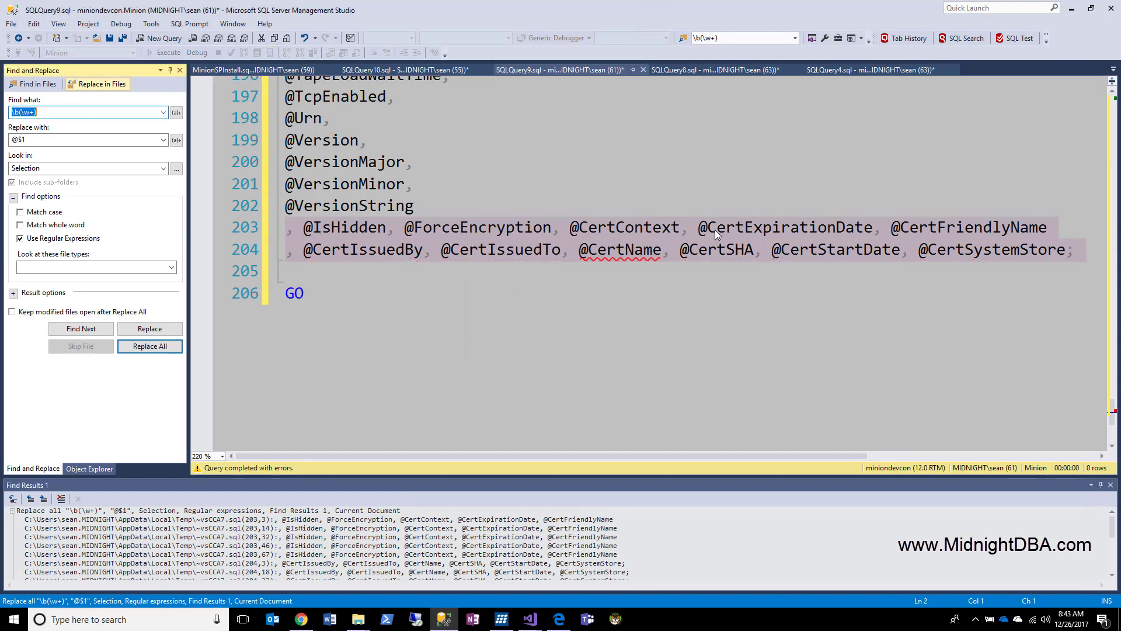
pyautogui.moveTo(489, 256)
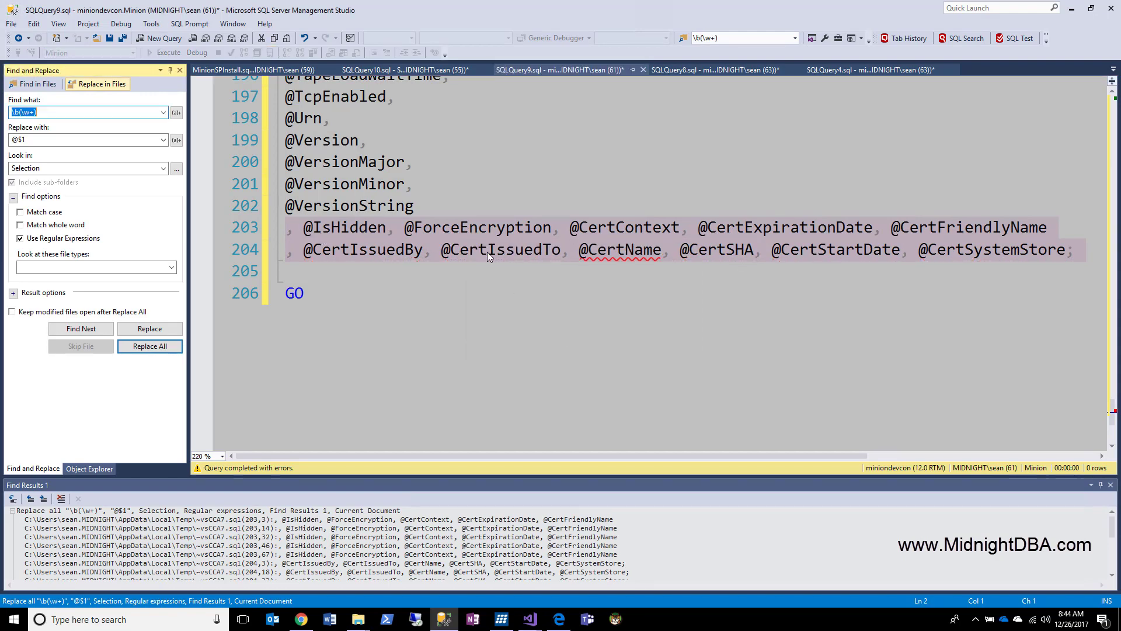
pyautogui.click(414, 206)
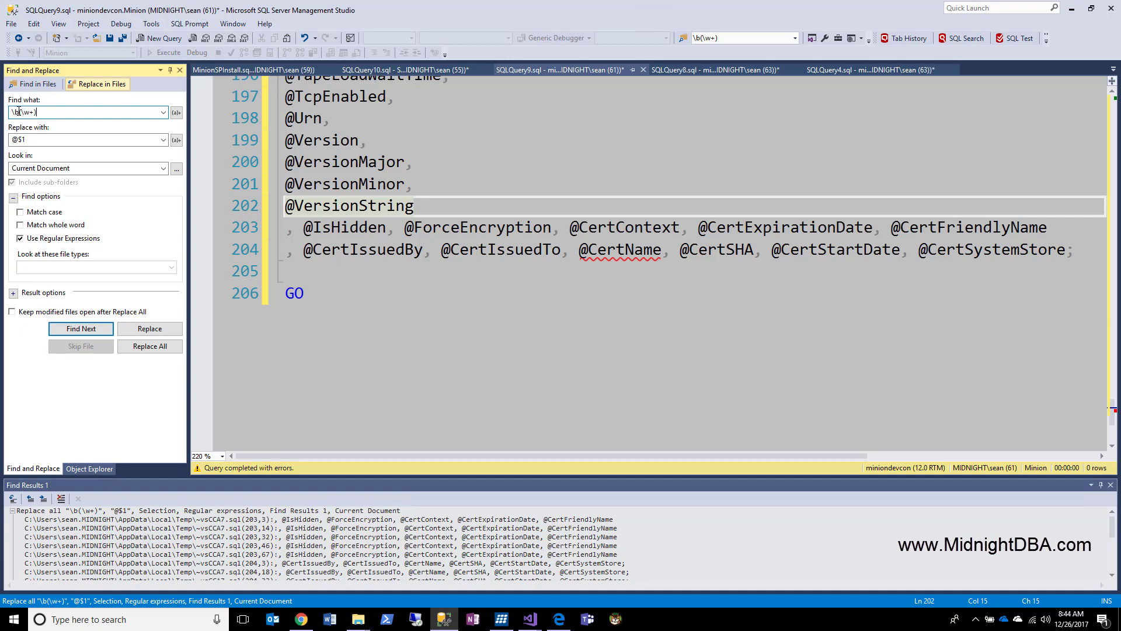
# - Overwrite the search pattern with (\w+)\b and enter $1stat as the replacement
pyautogui.tripleClick(85, 112)
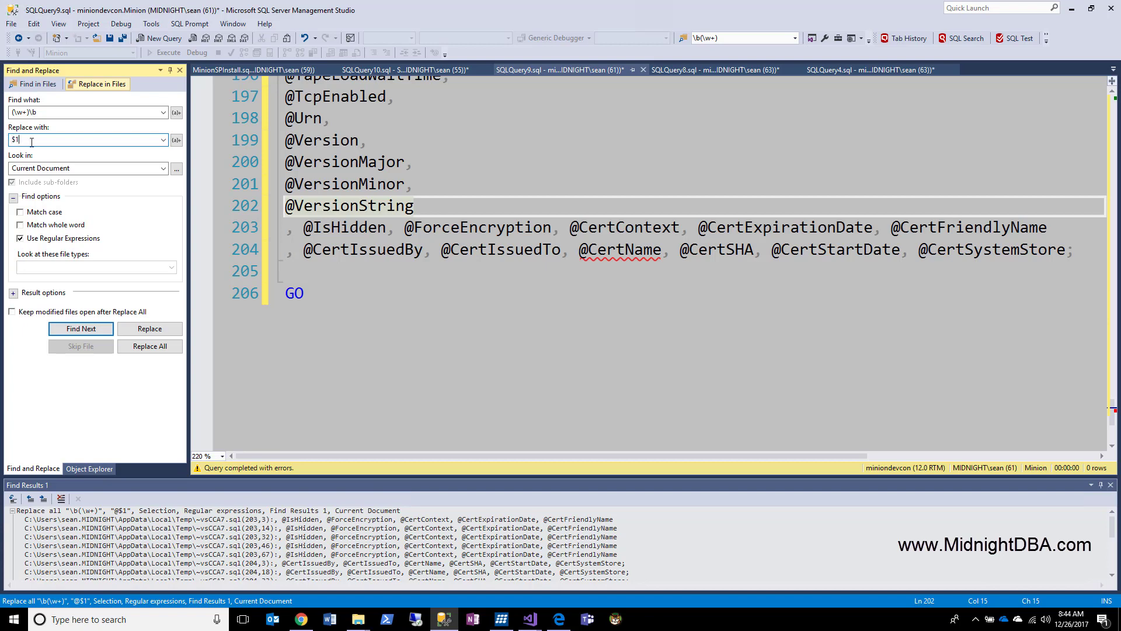
pyautogui.write('s')
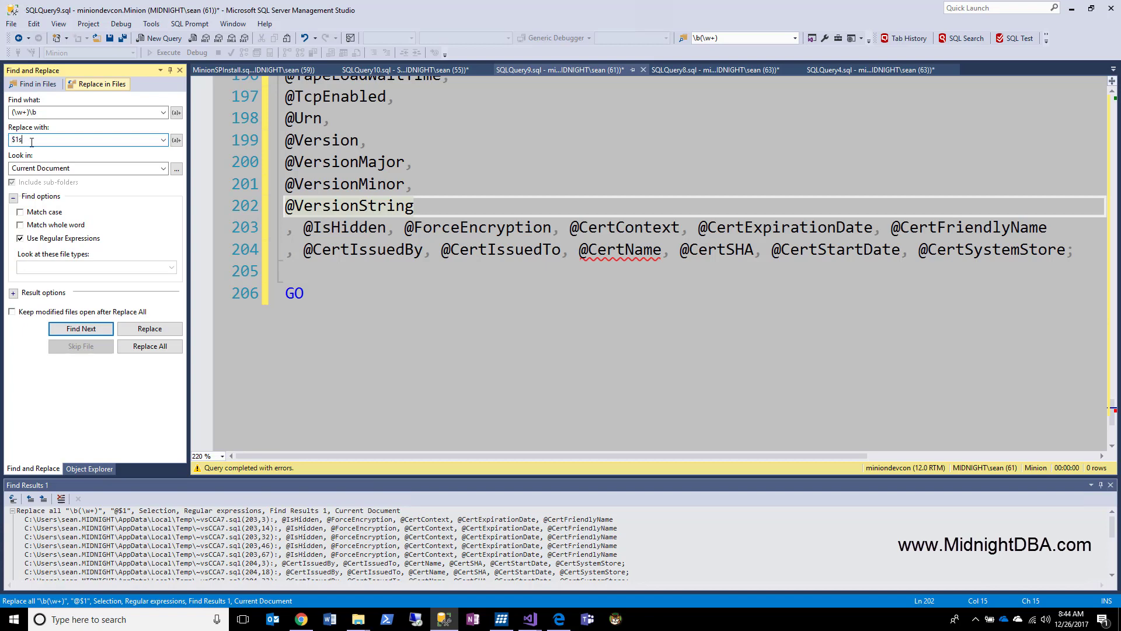
pyautogui.press('Backspace')
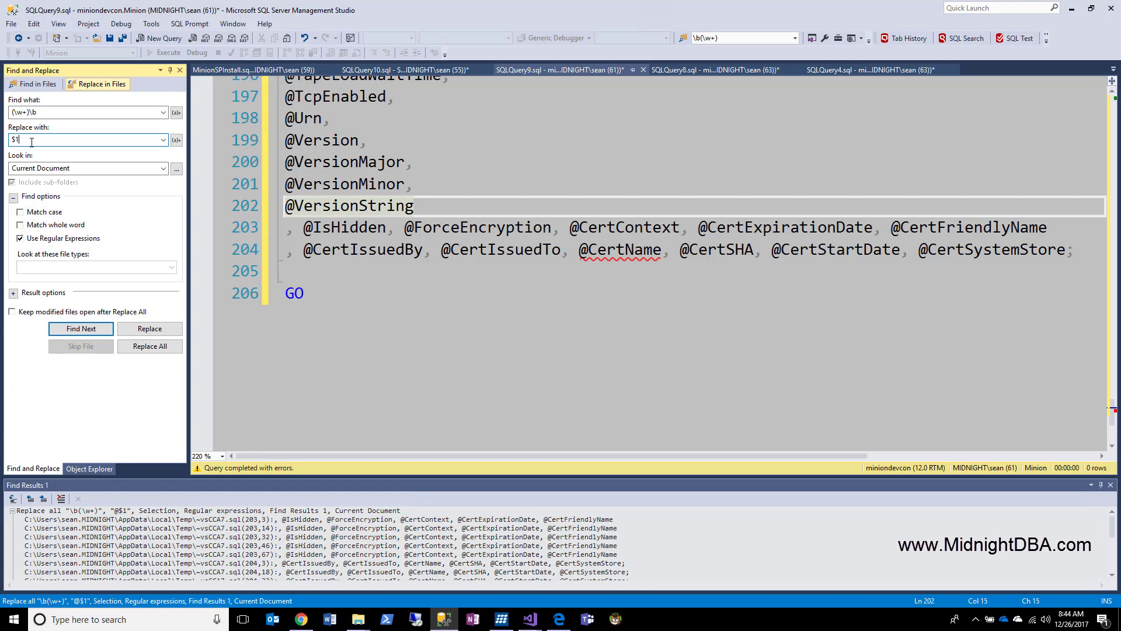
pyautogui.write('stat')
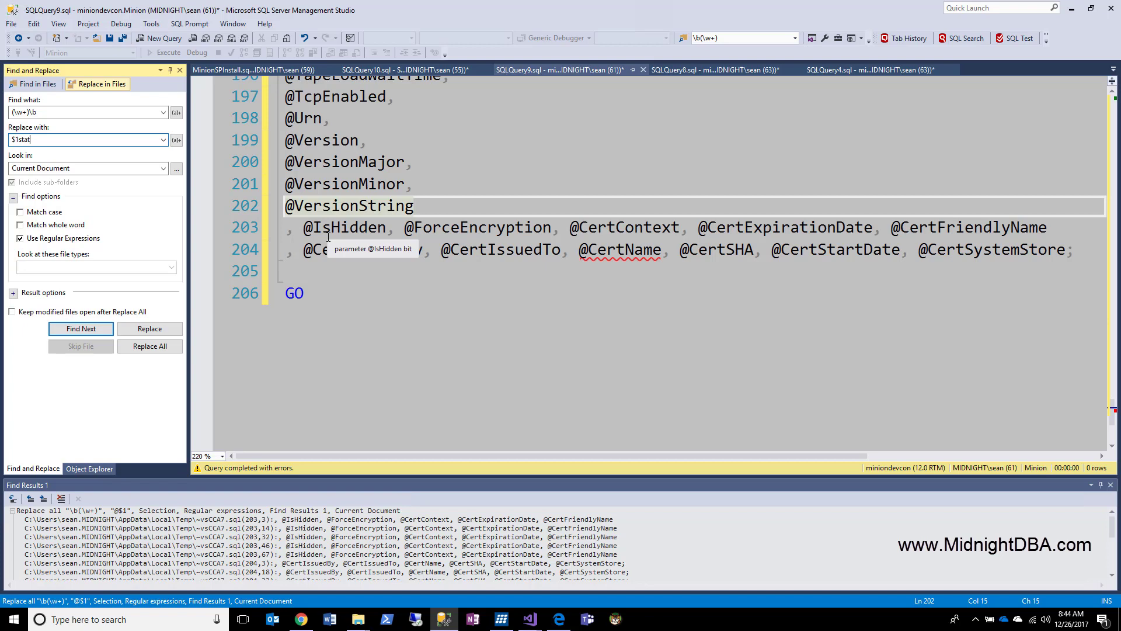
pyautogui.moveTo(531, 219)
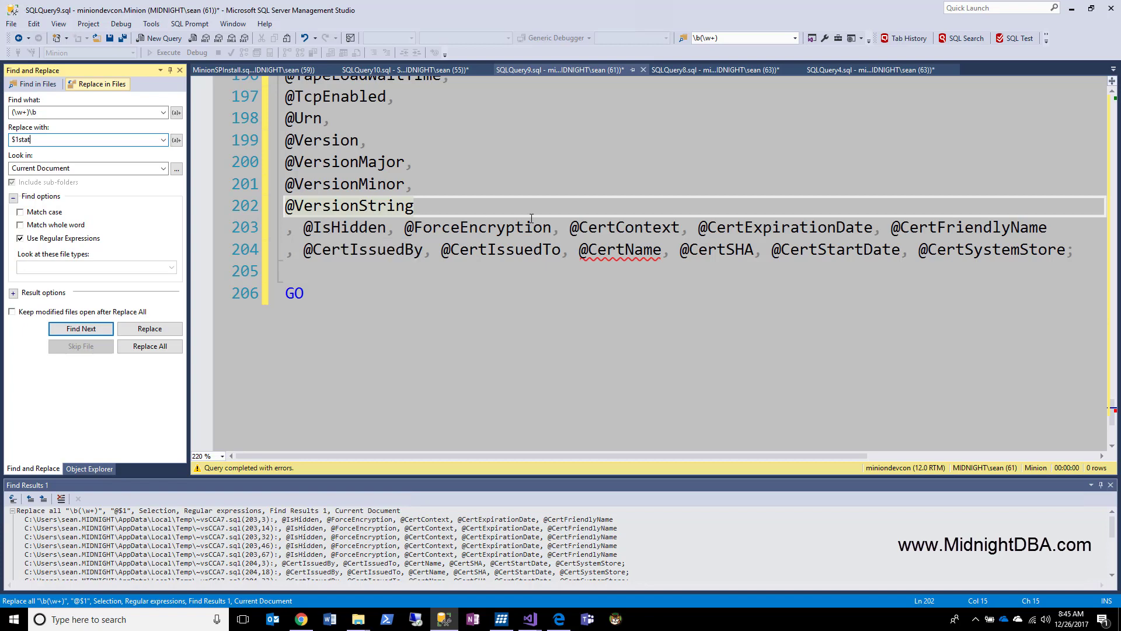
pyautogui.moveTo(620, 249)
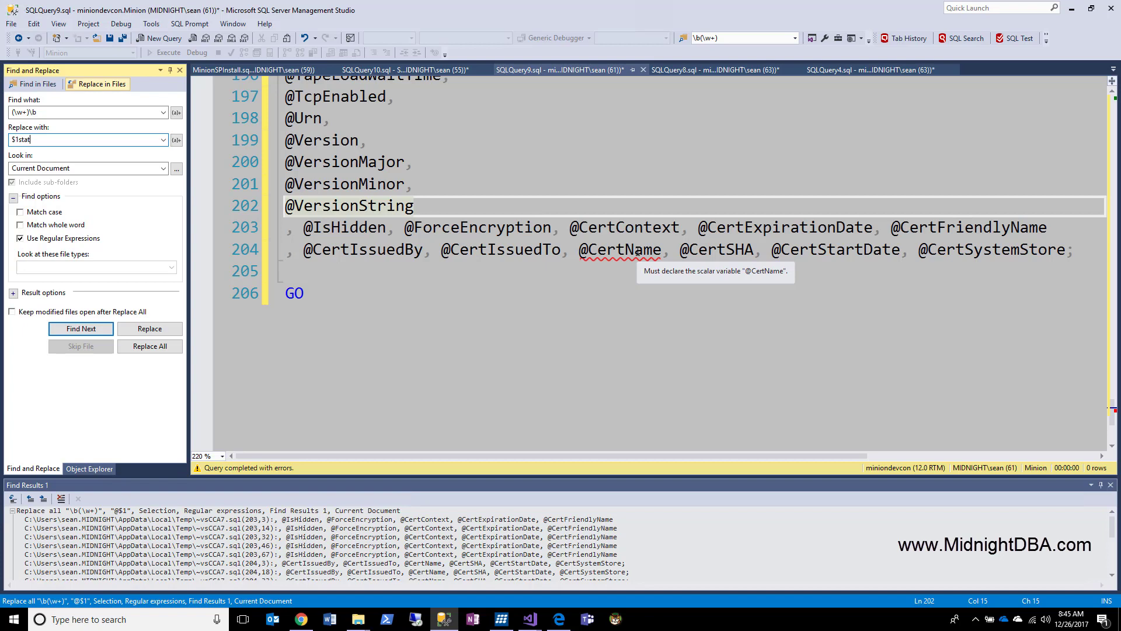
pyautogui.moveTo(451, 203)
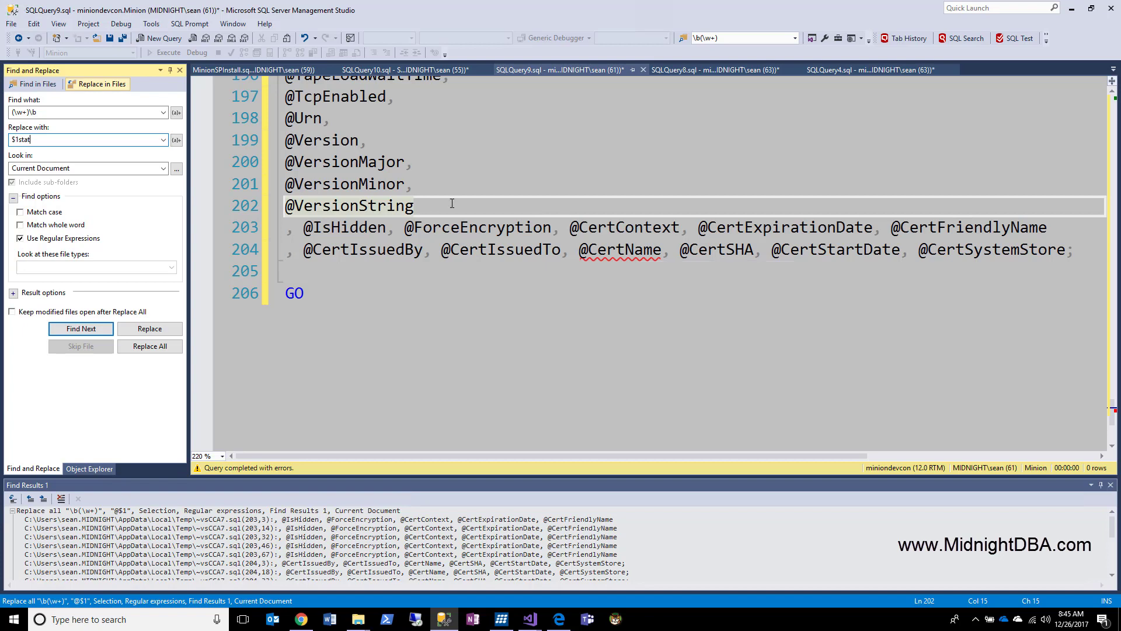